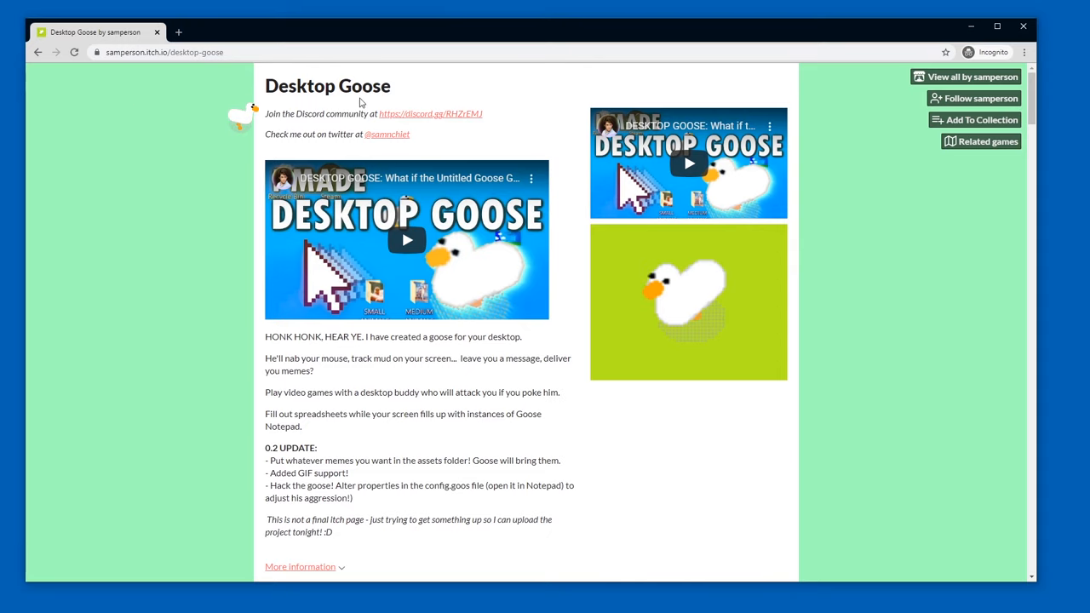
Download Desktop Goose v0.21.zip from itch.io, choosing 'No thanks, just take me to the downloads'
scroll(down, 3)
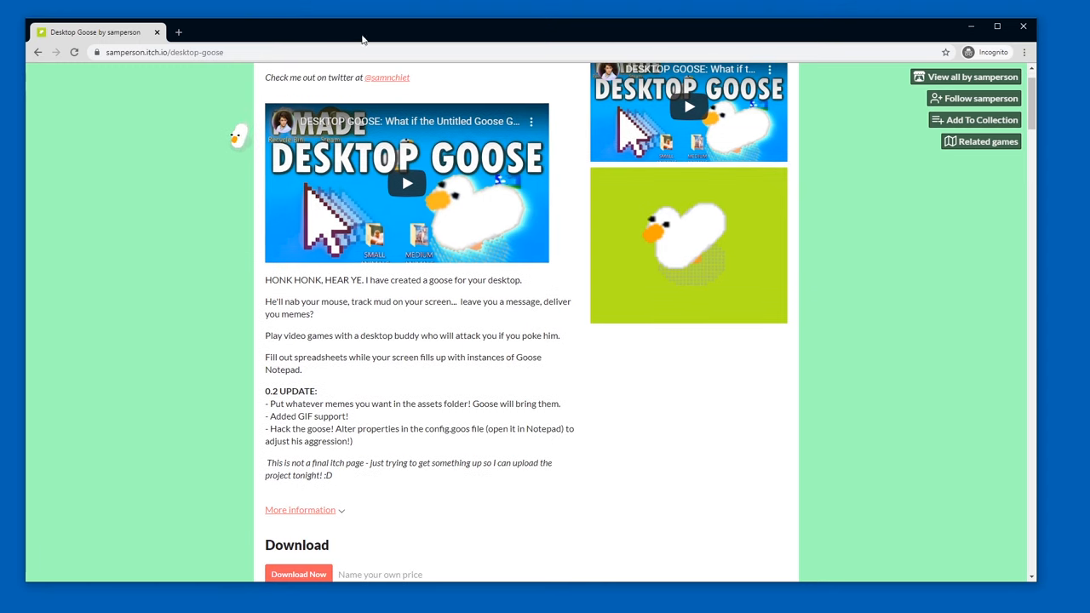
click(178, 51)
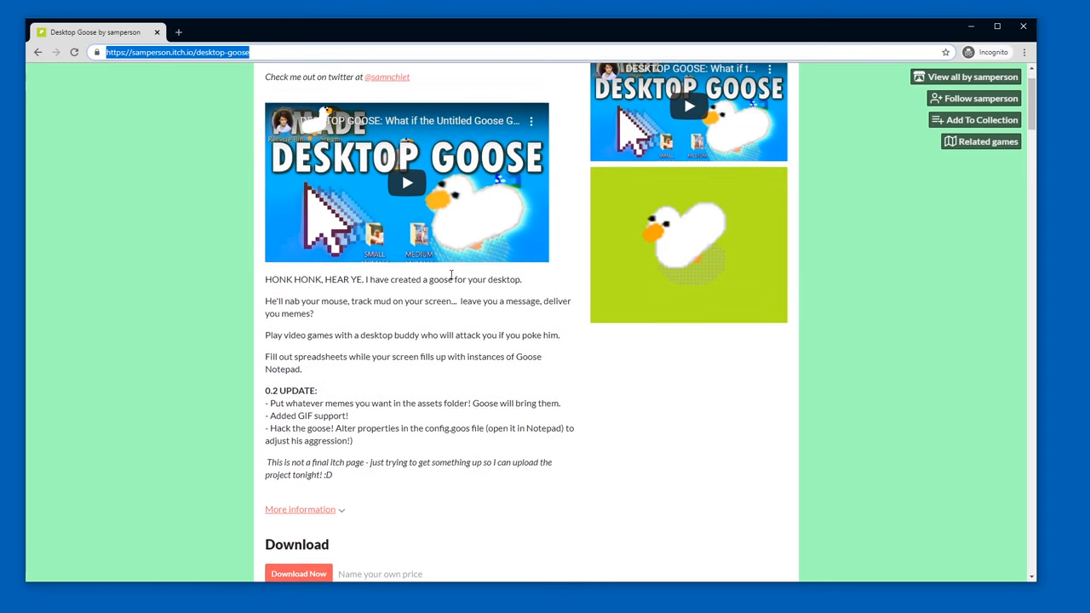
scroll(down, 3)
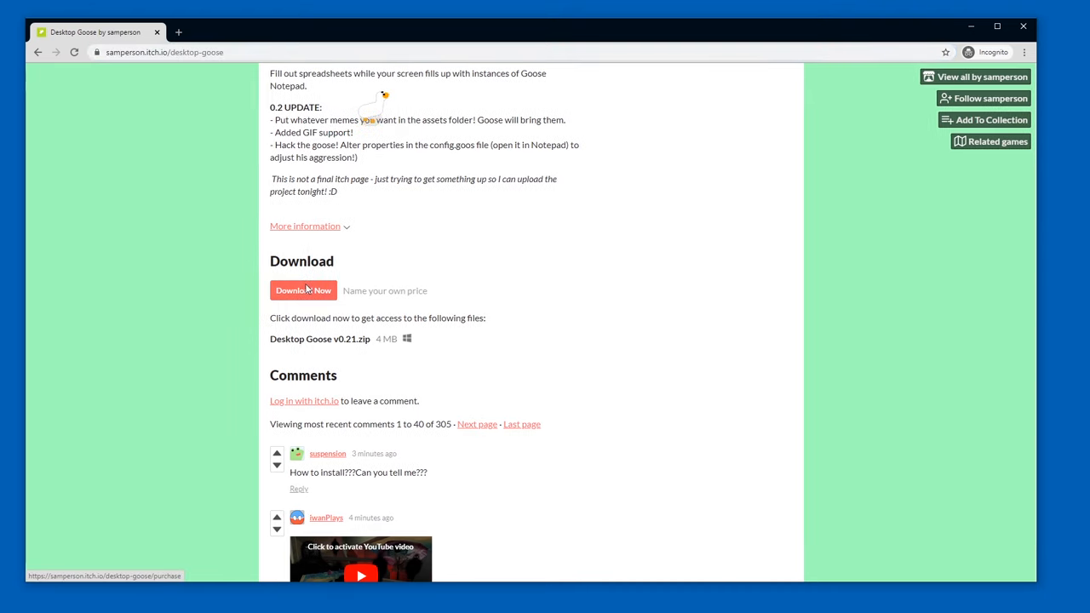
click(303, 290)
text($20,099,999,999.99)
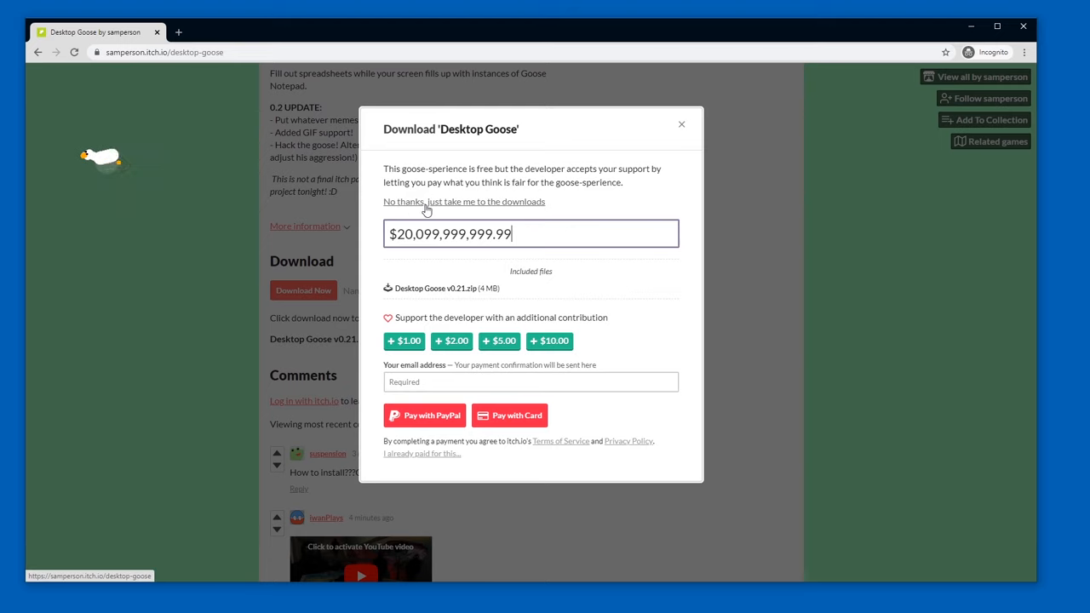
click(463, 201)
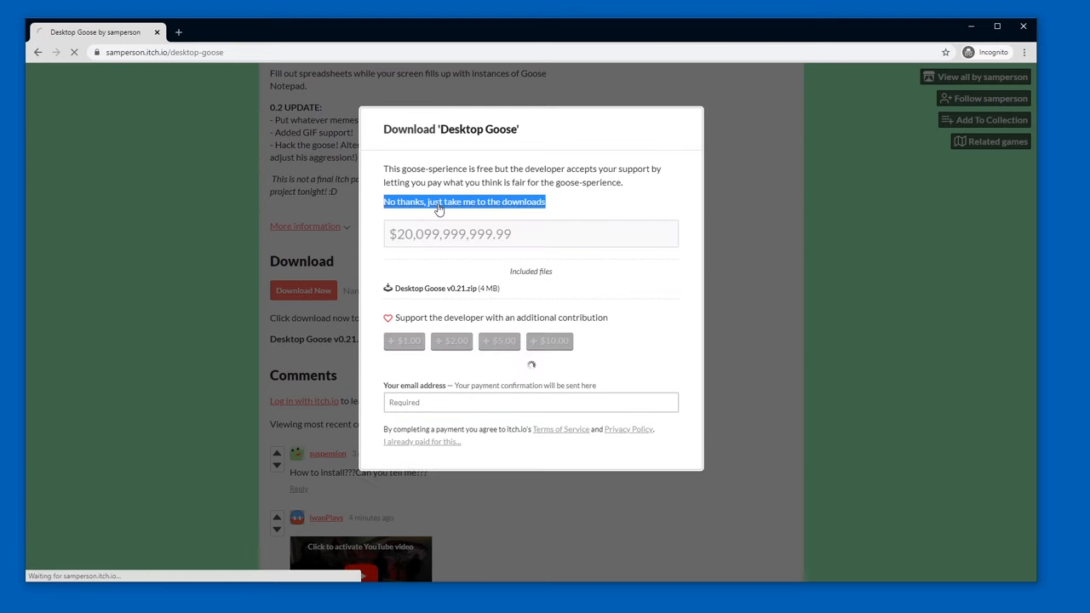
click(463, 201)
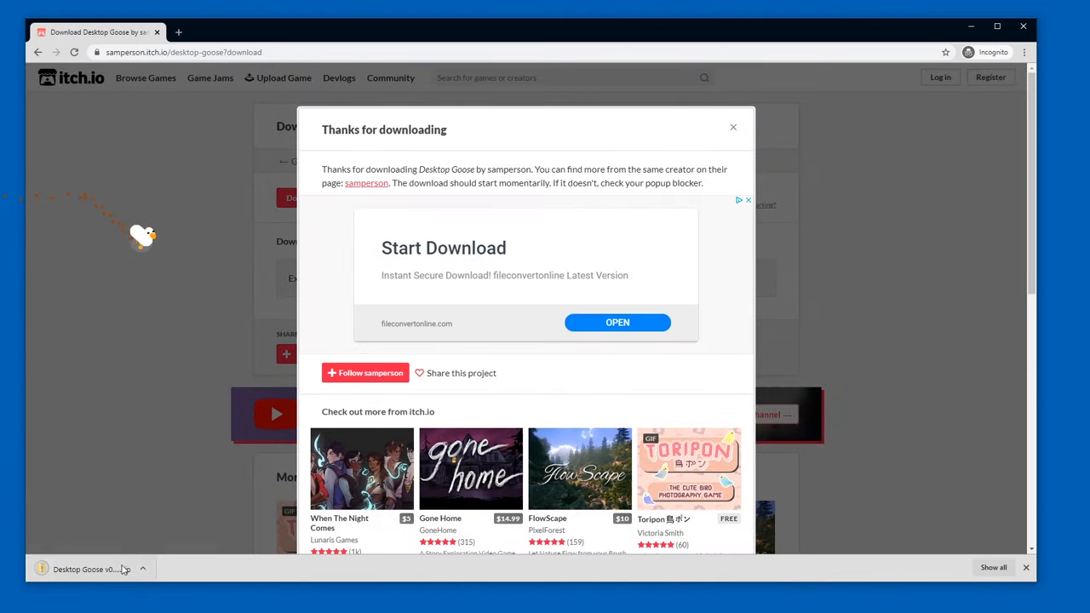
Show the downloaded zip in its folder and extract all its files to the suggested folder
click(143, 569)
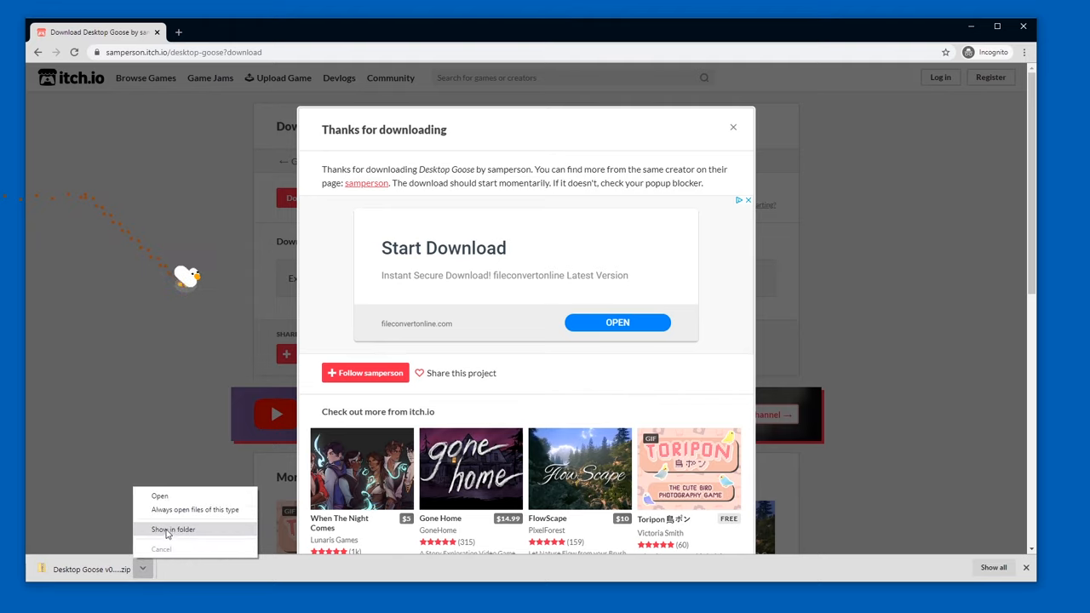
click(173, 528)
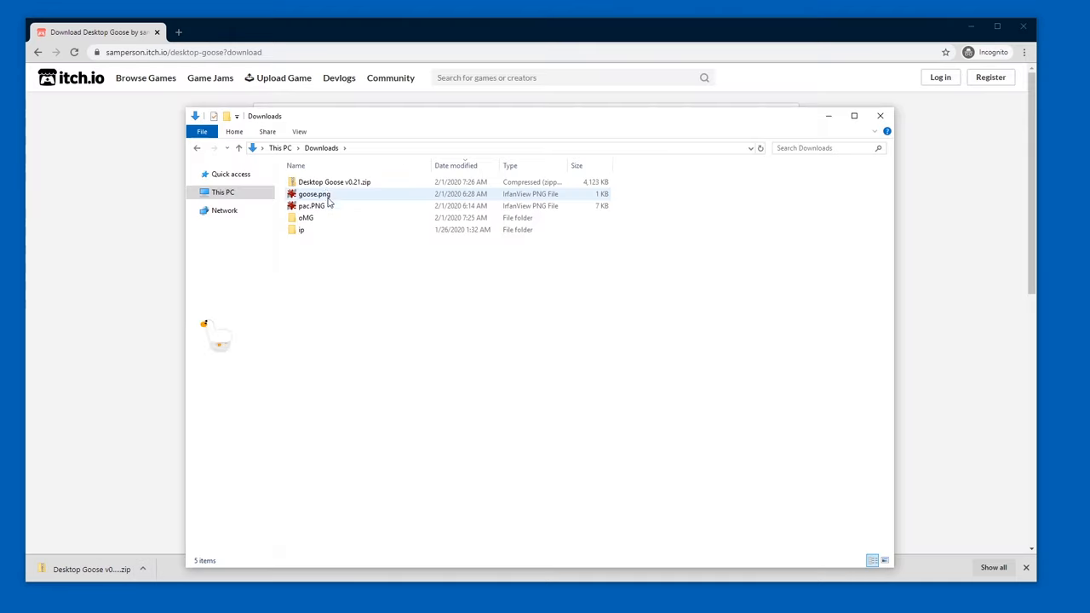
click(334, 181)
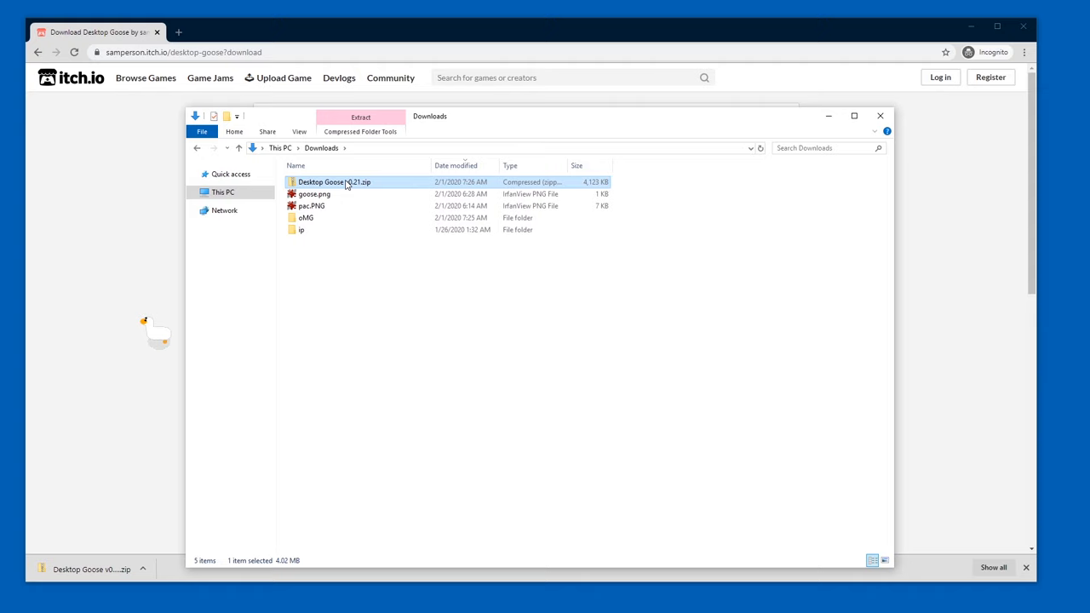
right_click(334, 180)
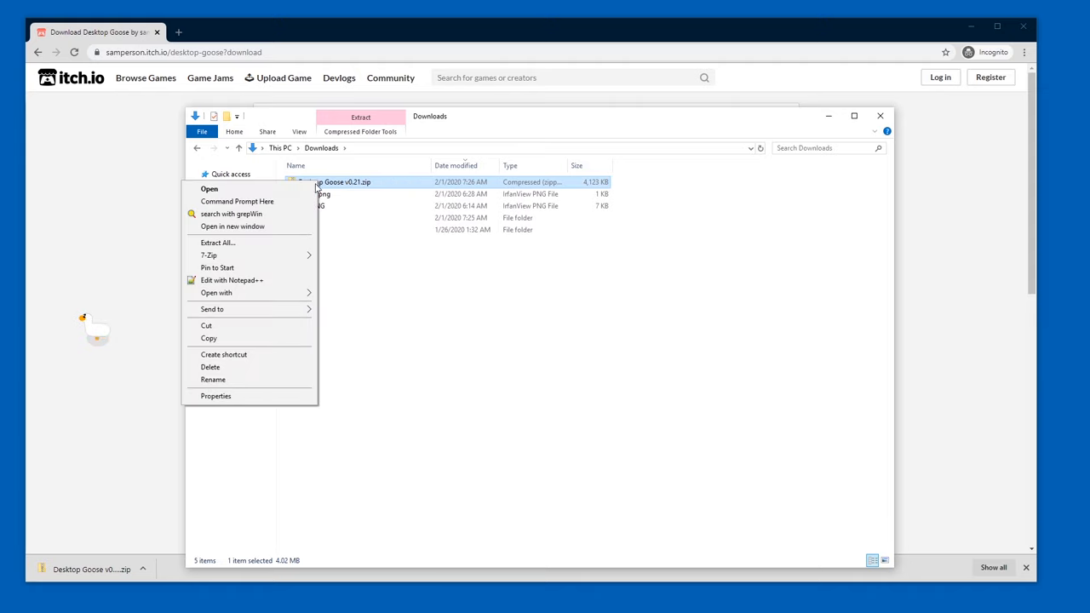
click(219, 242)
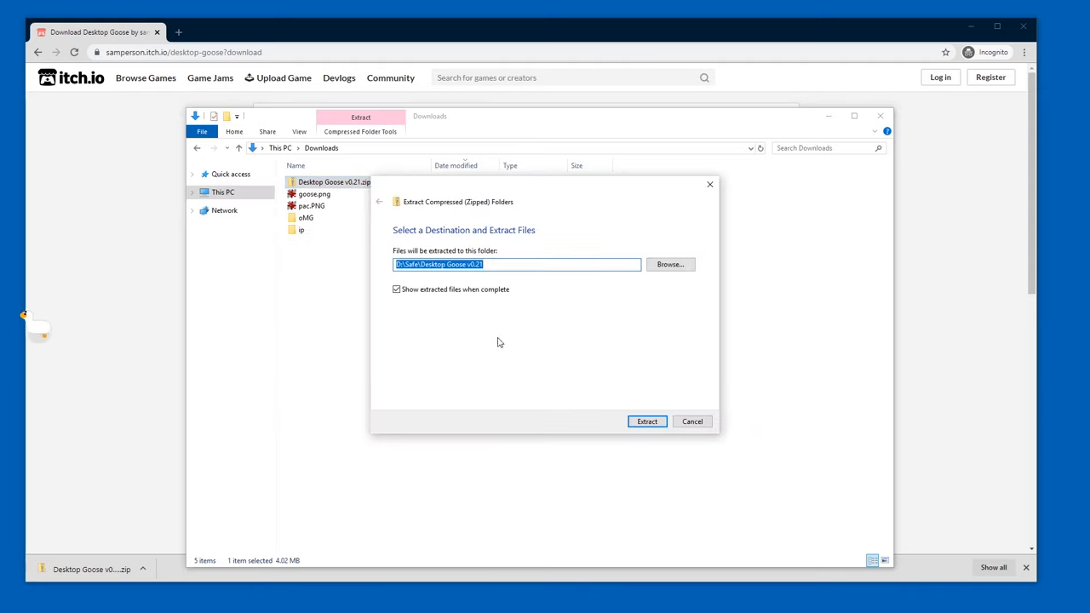
click(647, 422)
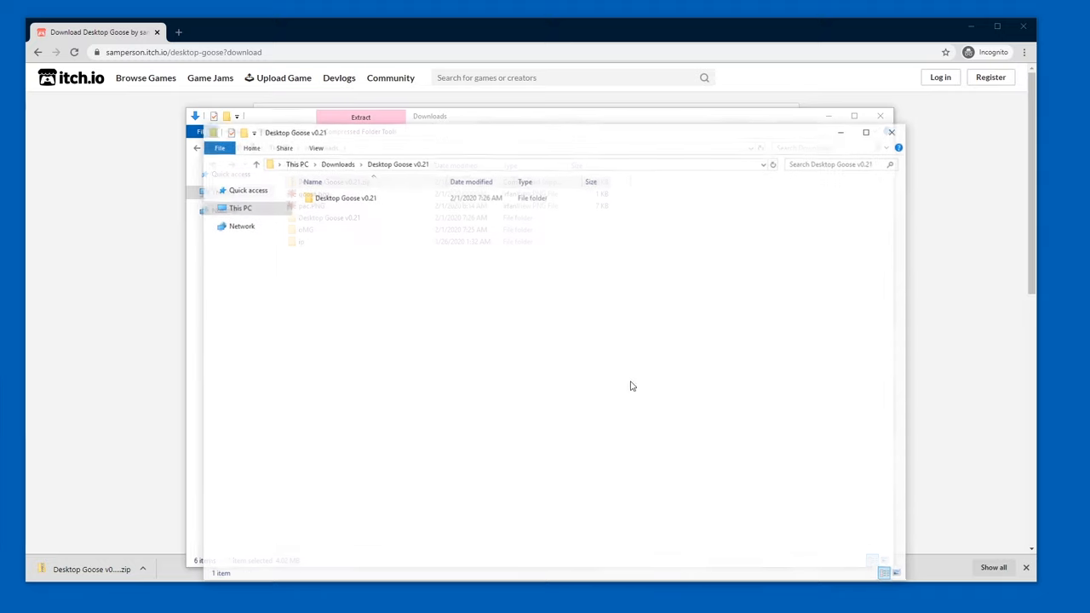
Enter the extracted Desktop Goose v0.21 folder and select GooseDesktop.exe
double_click(344, 197)
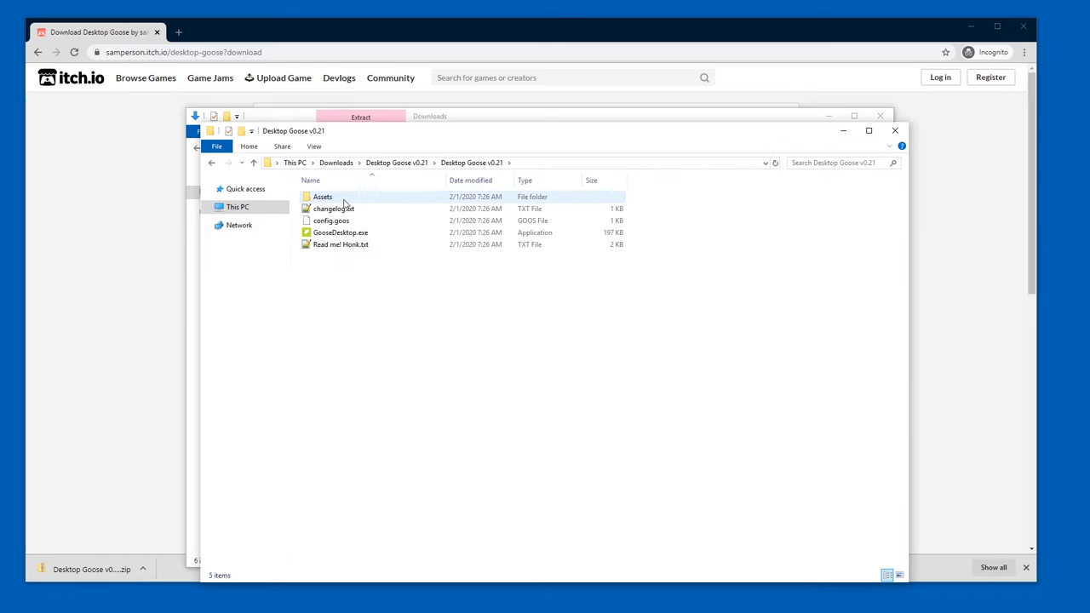
click(341, 232)
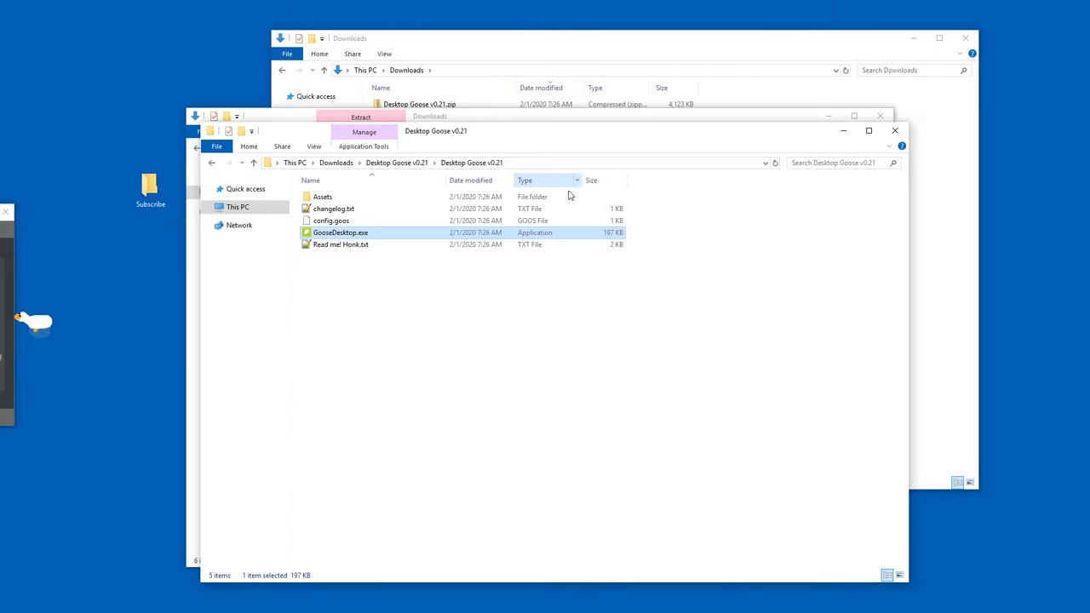
Launch GooseDesktop.exe and allow it past the SmartScreen warning via More info > Run anyway
double_click(341, 232)
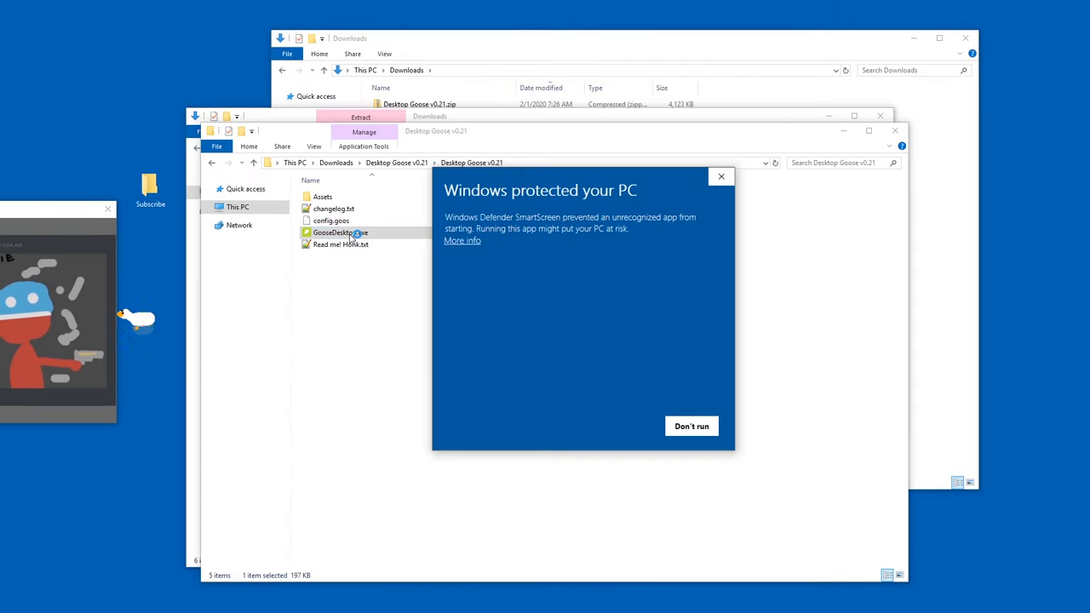
click(461, 240)
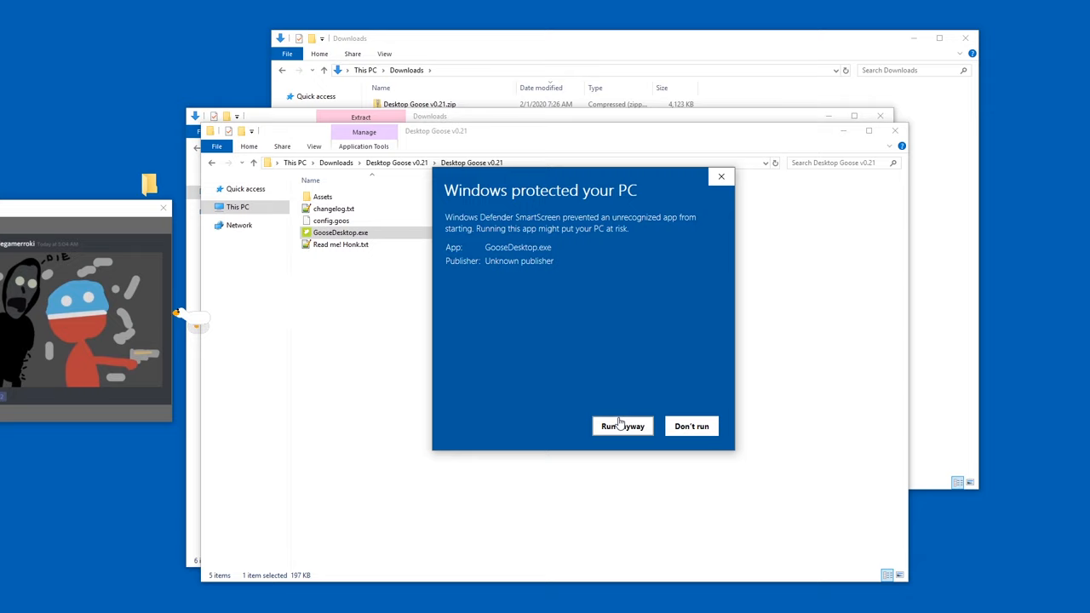
click(624, 426)
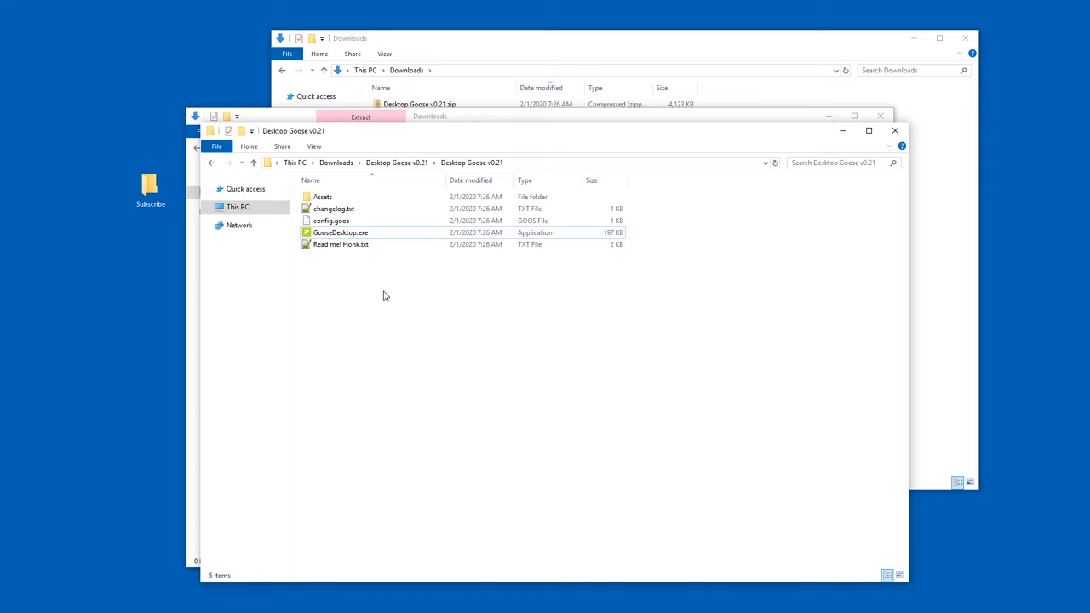
Run GooseDesktop.exe again so the goose roams across the desktop
click(341, 231)
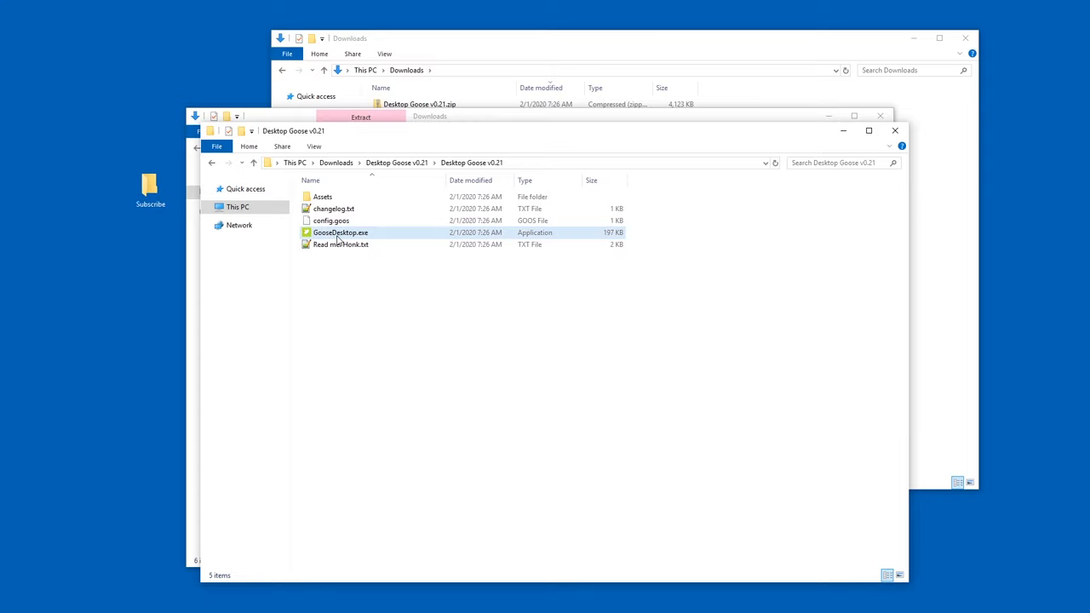
drag(341, 231, 108, 140)
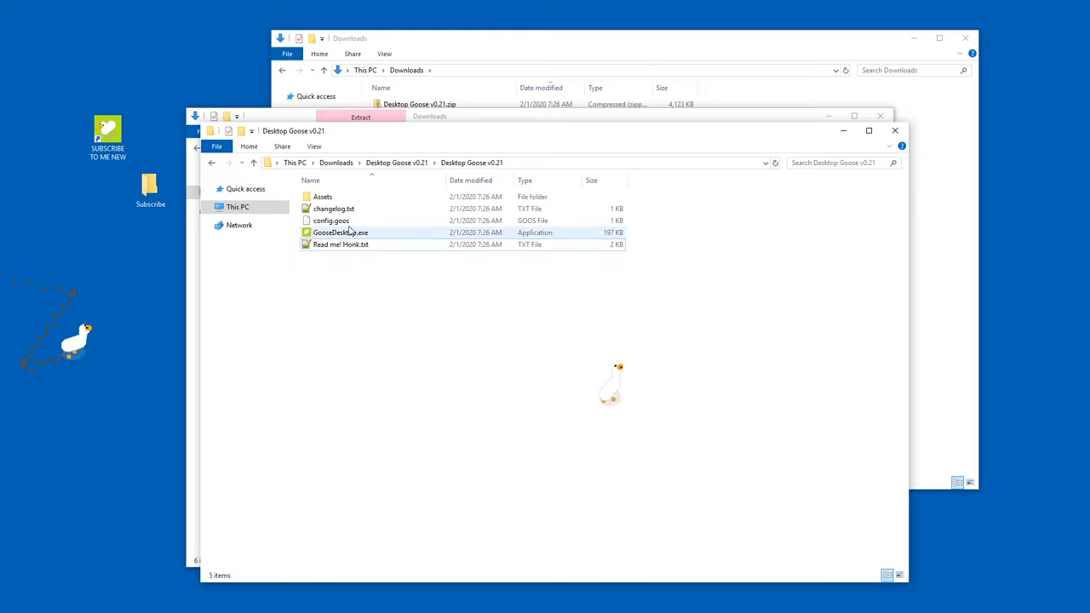
Browse Assets > Sound and end the duplicate GooseDesktop process in Task Manager
double_click(322, 198)
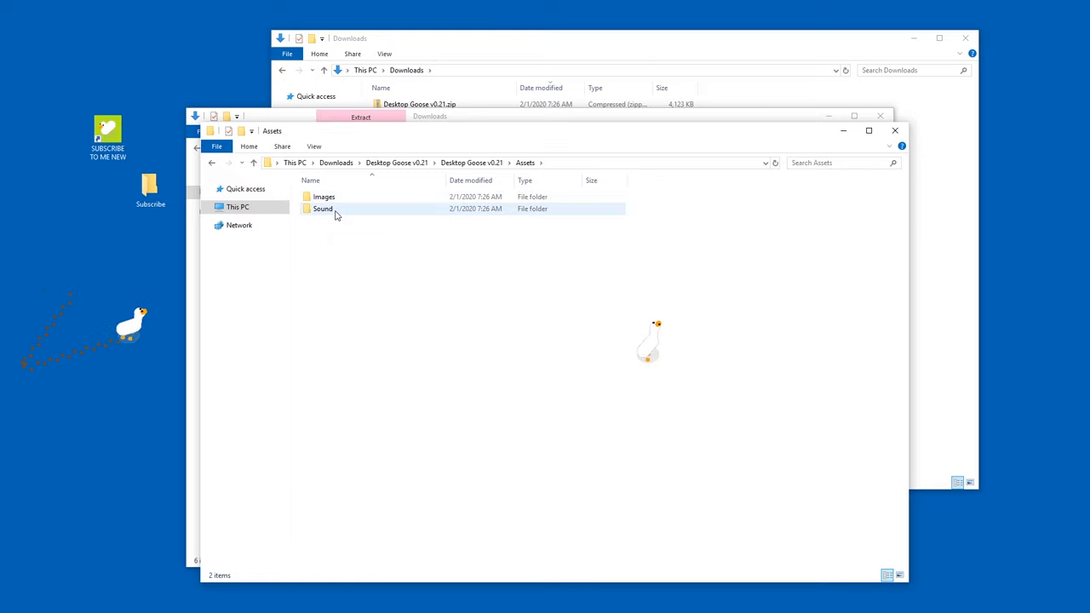
double_click(323, 208)
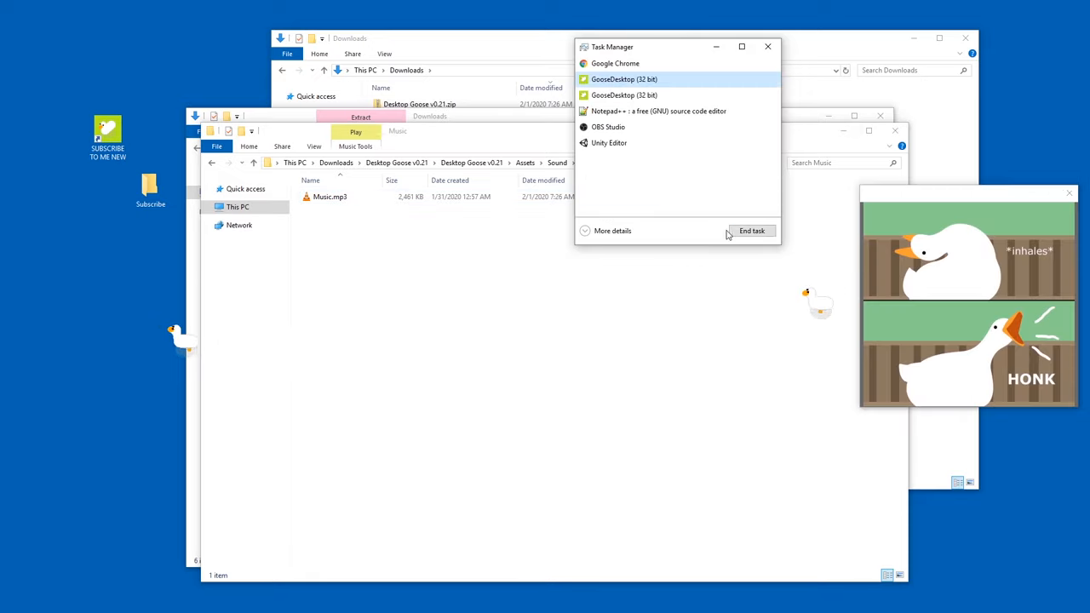
click(752, 232)
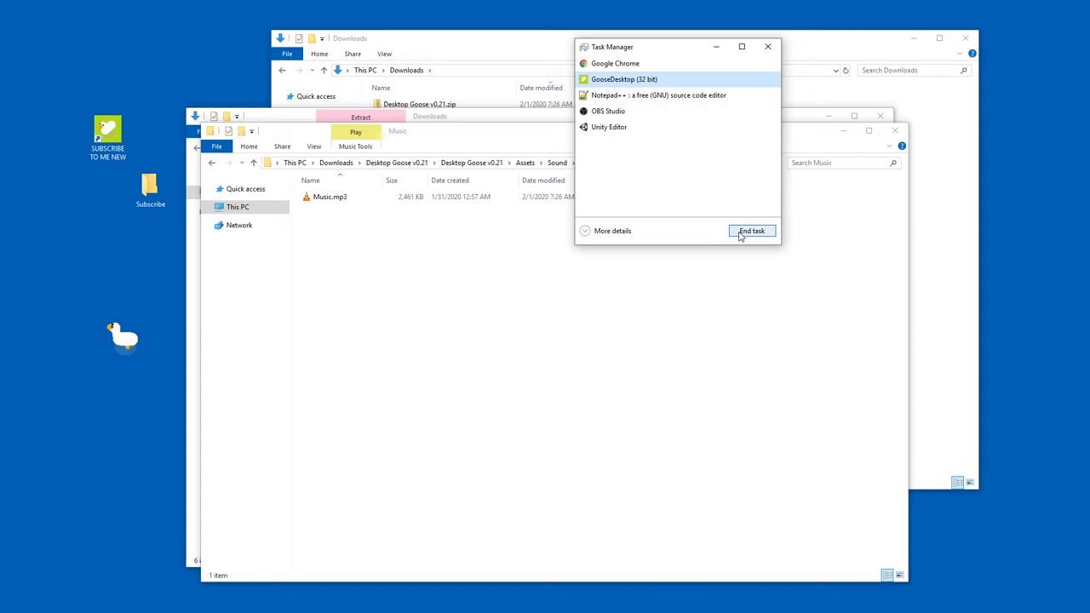
click(751, 231)
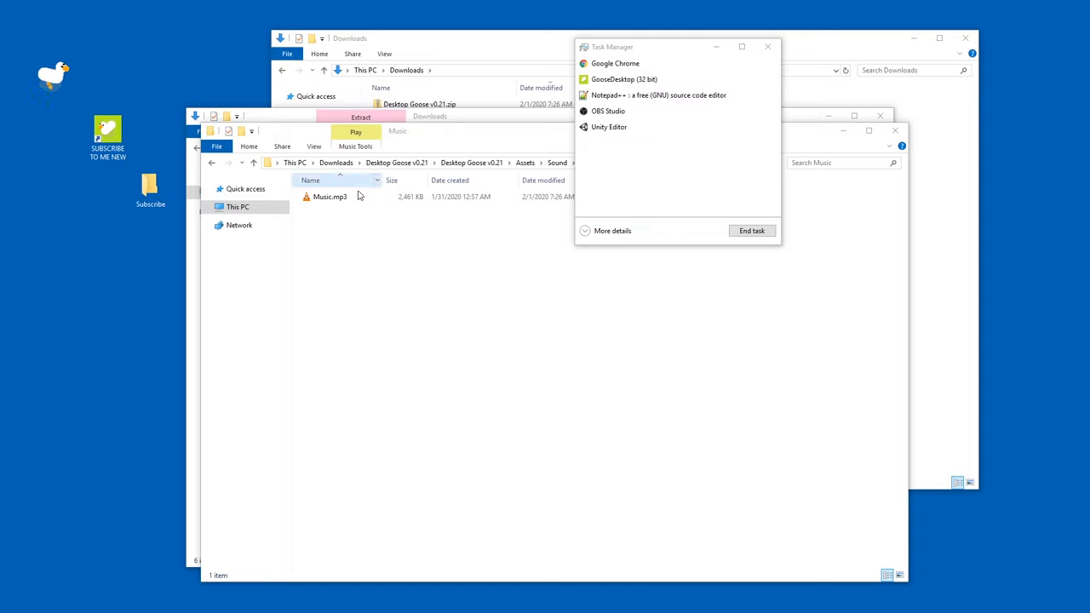
Look through the NotEmbedded honk sound files and return to the Assets folder
click(330, 198)
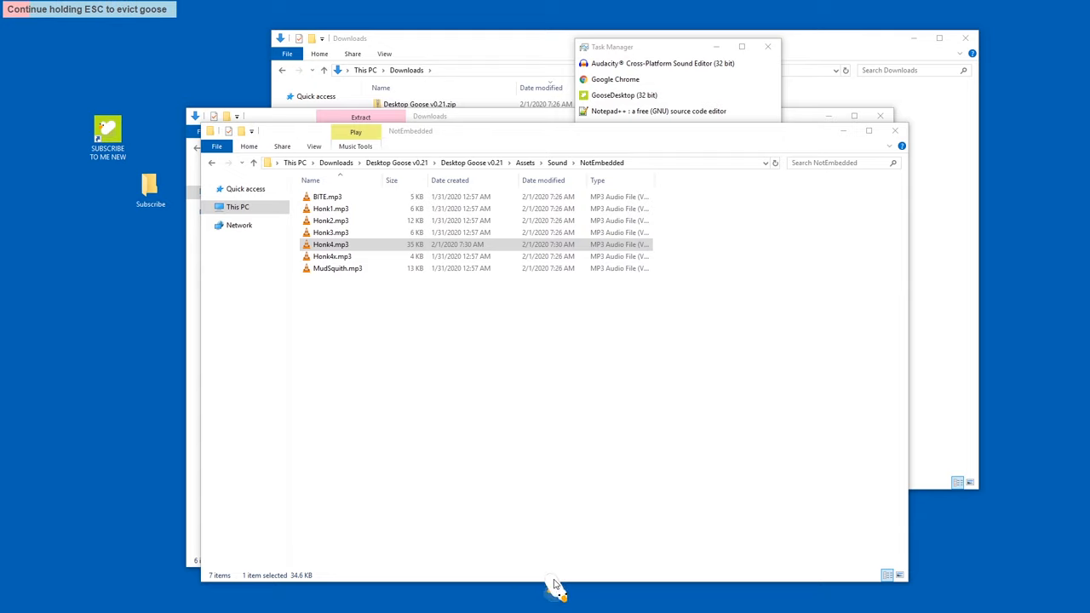
click(623, 95)
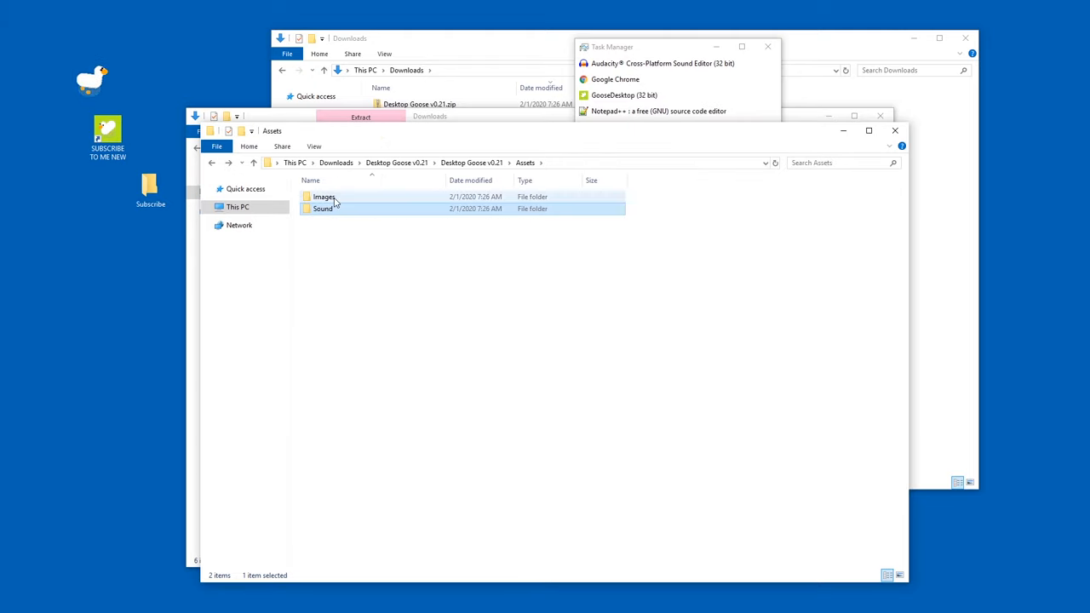
Edit DonatePage.png from Images > OtherGfx in Paint, scribbling red lines across it
double_click(324, 198)
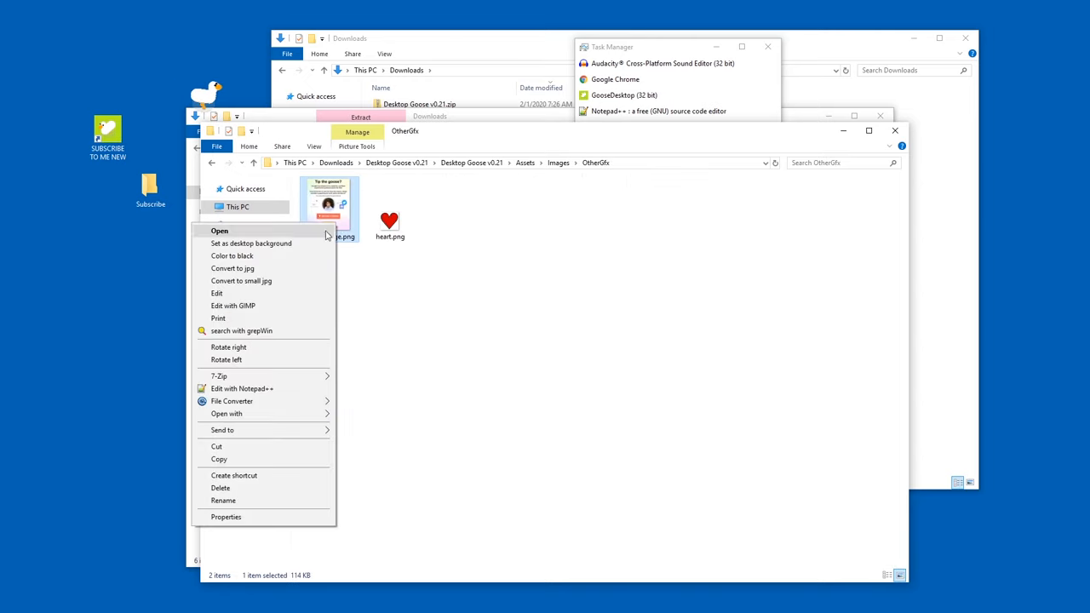
click(218, 232)
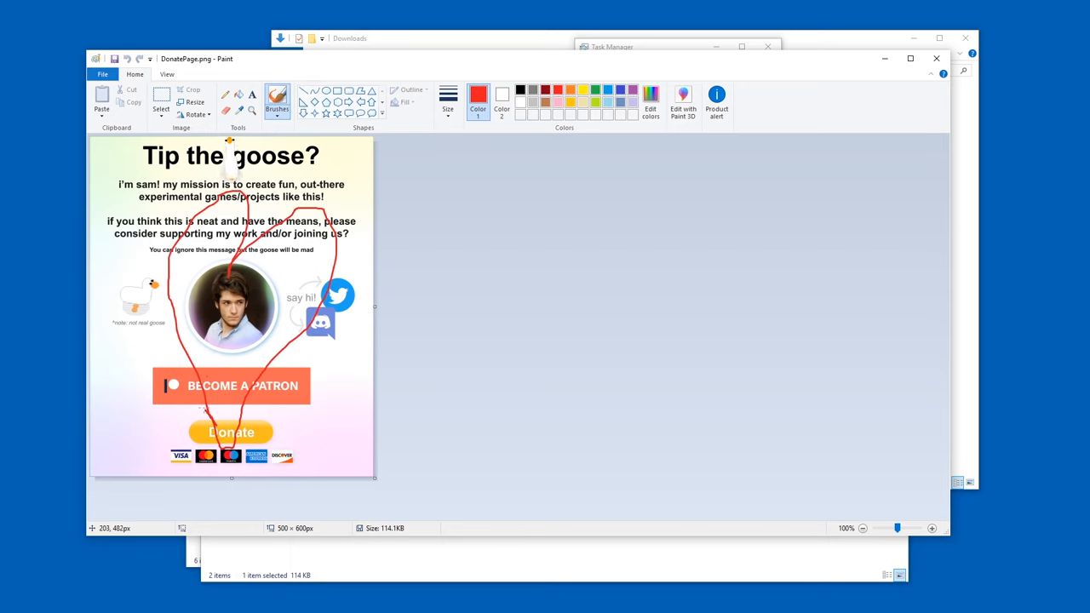
drag(255, 213, 230, 350)
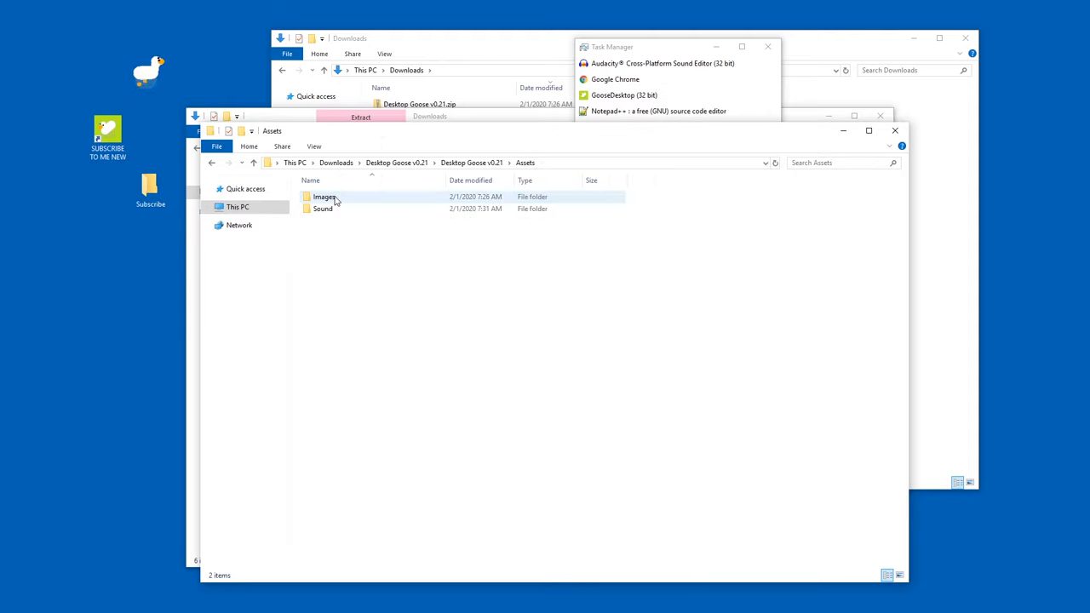
Edit a Memes image in Paint with black 'OKLOL' letters and dismiss the sharing-violation error
double_click(324, 198)
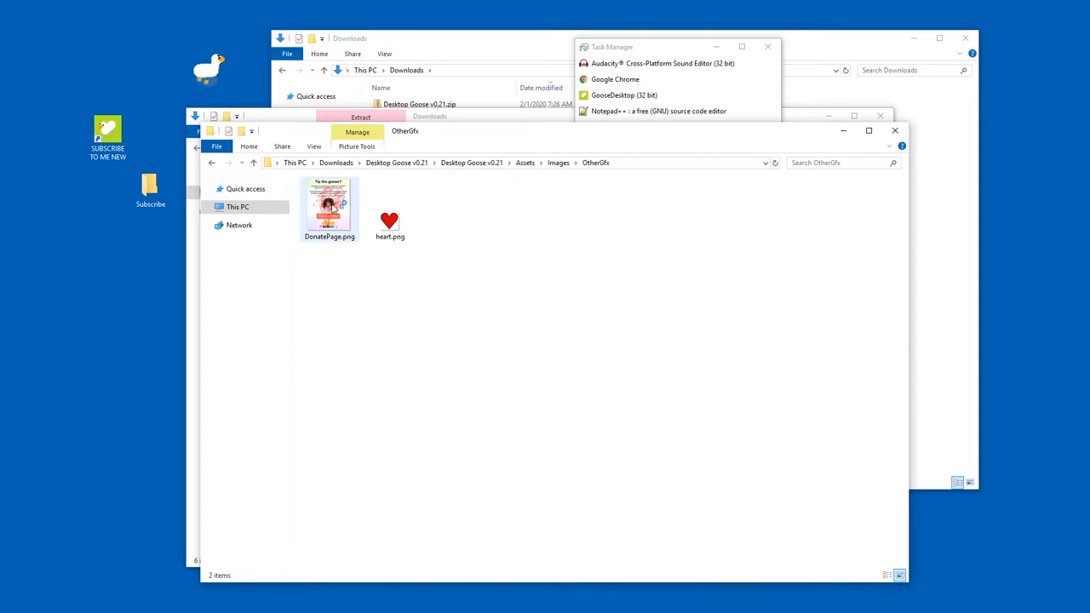
double_click(329, 204)
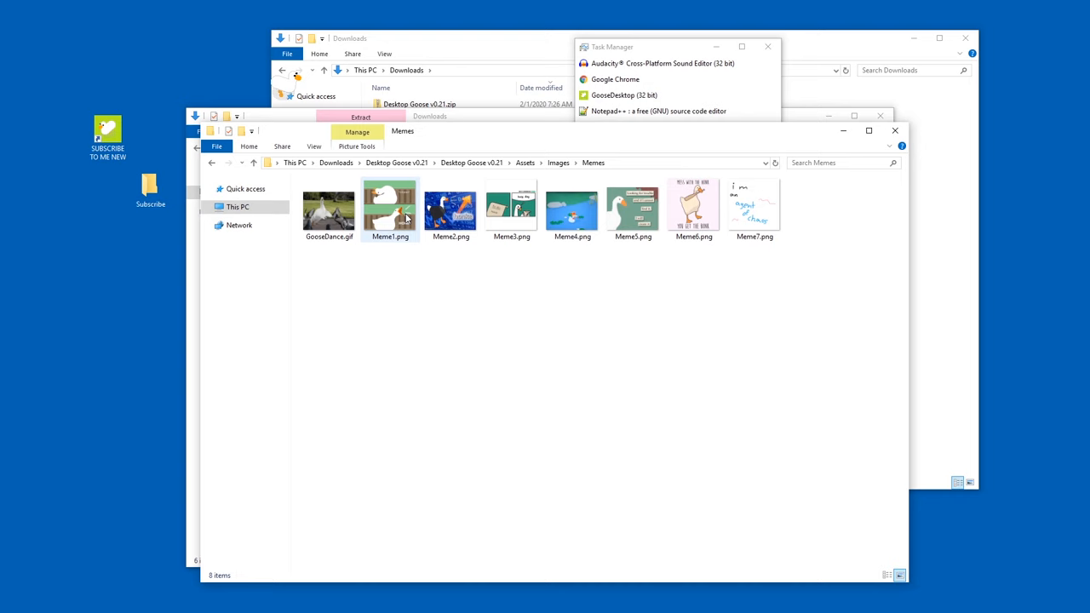
click(694, 207)
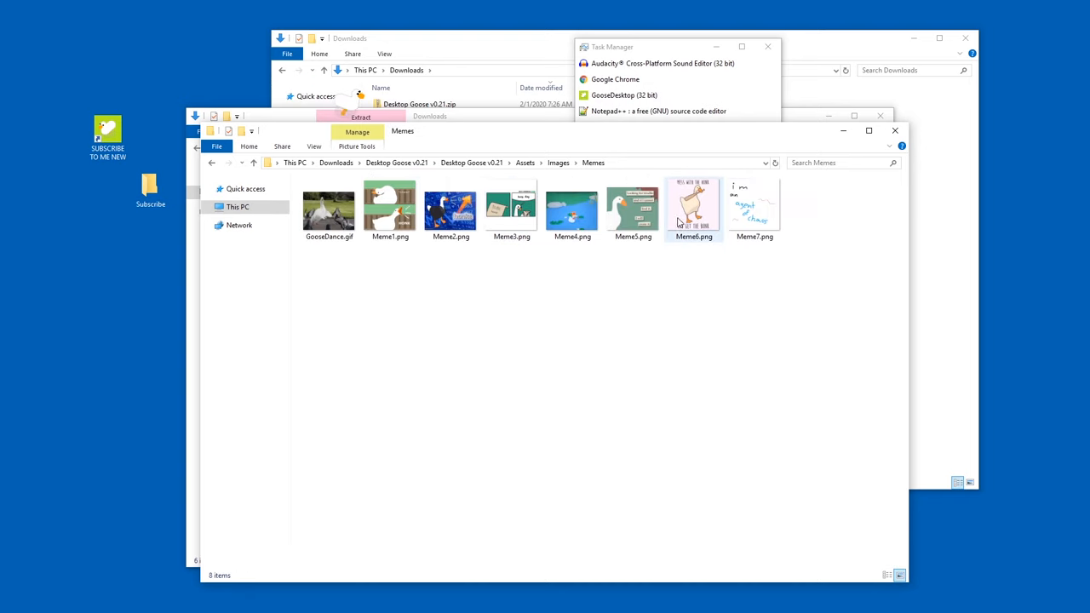
double_click(449, 208)
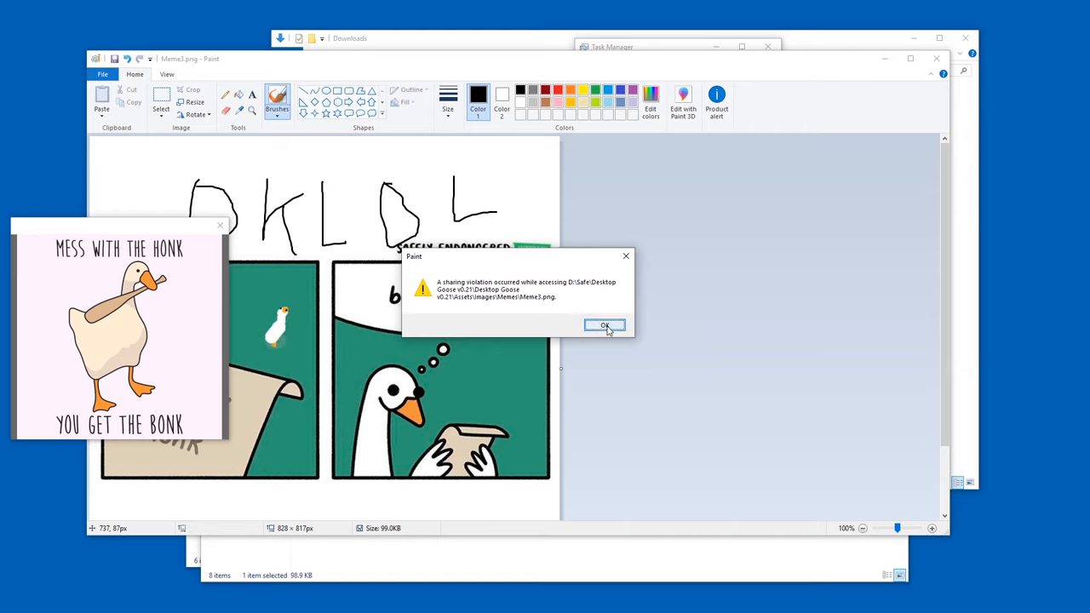
click(605, 326)
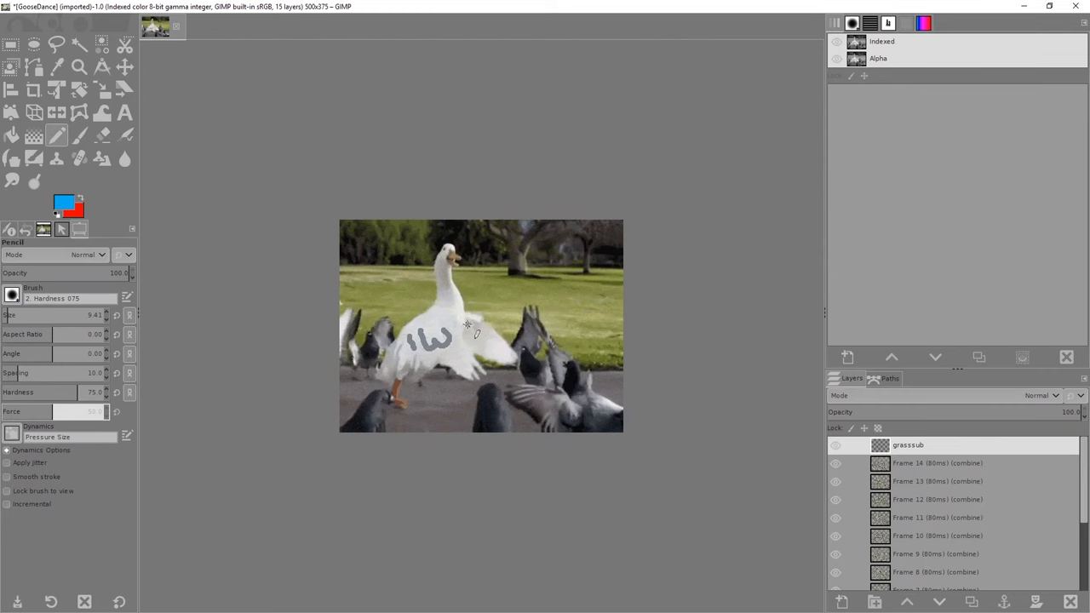
Paint dark number markings onto the goose in GooseDance.gif with GIMP's paintbrush
drag(463, 341, 536, 345)
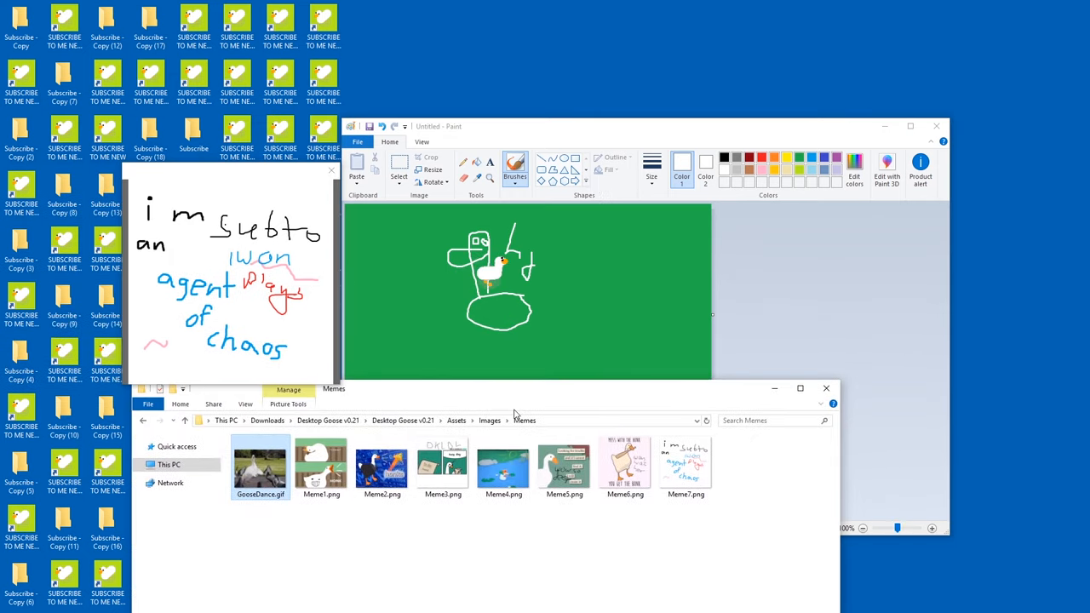
View Meme7.png, the hand-drawn 'agent of chaos' note, full size in the image viewer
double_click(685, 463)
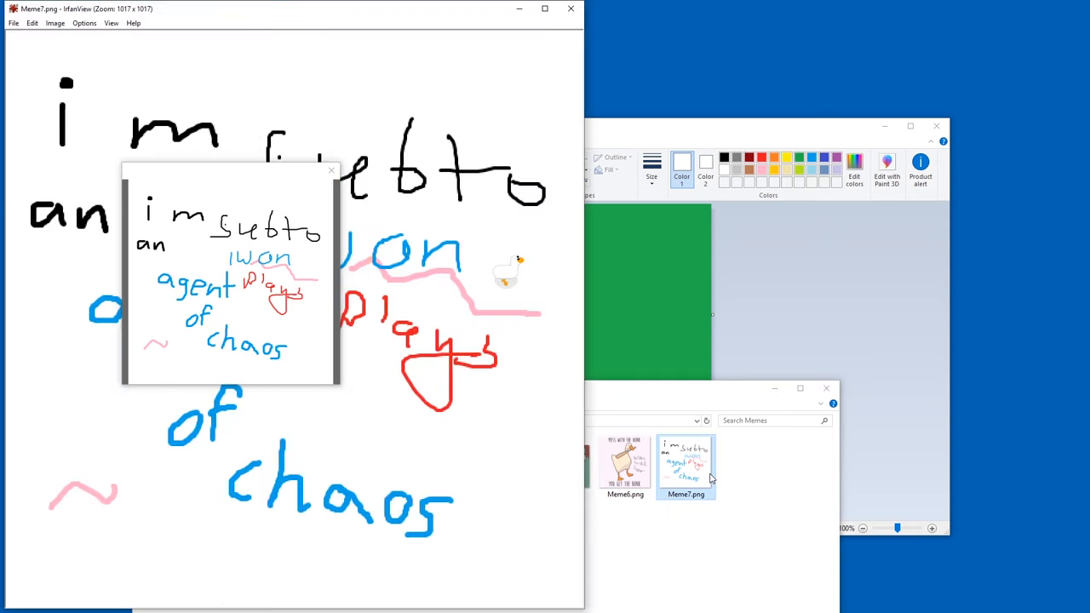